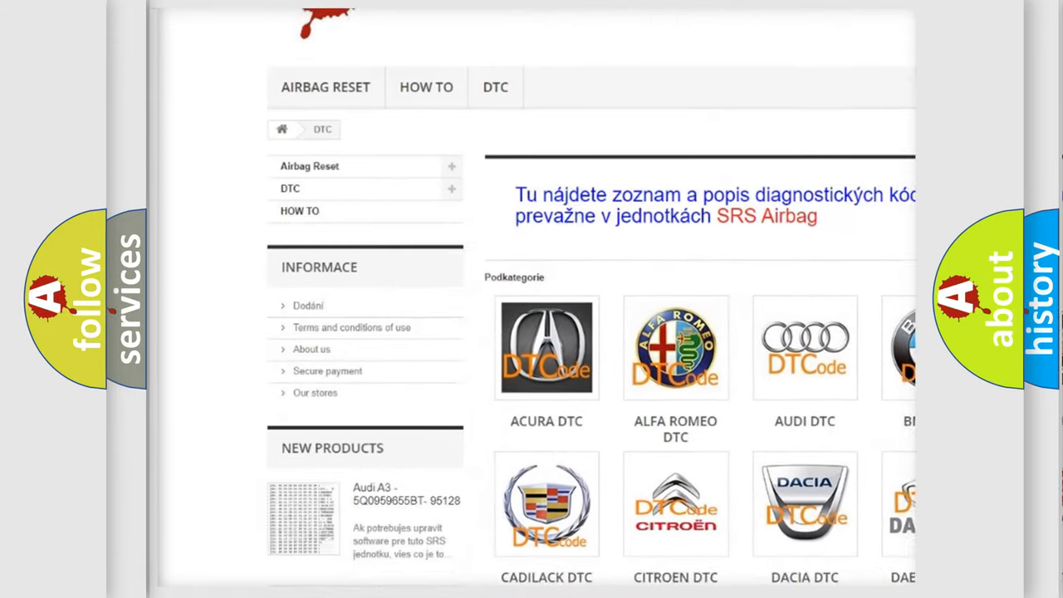
- Scroll past the brand logos on the DTC category page toward the B-series code list
scroll(down, 3)
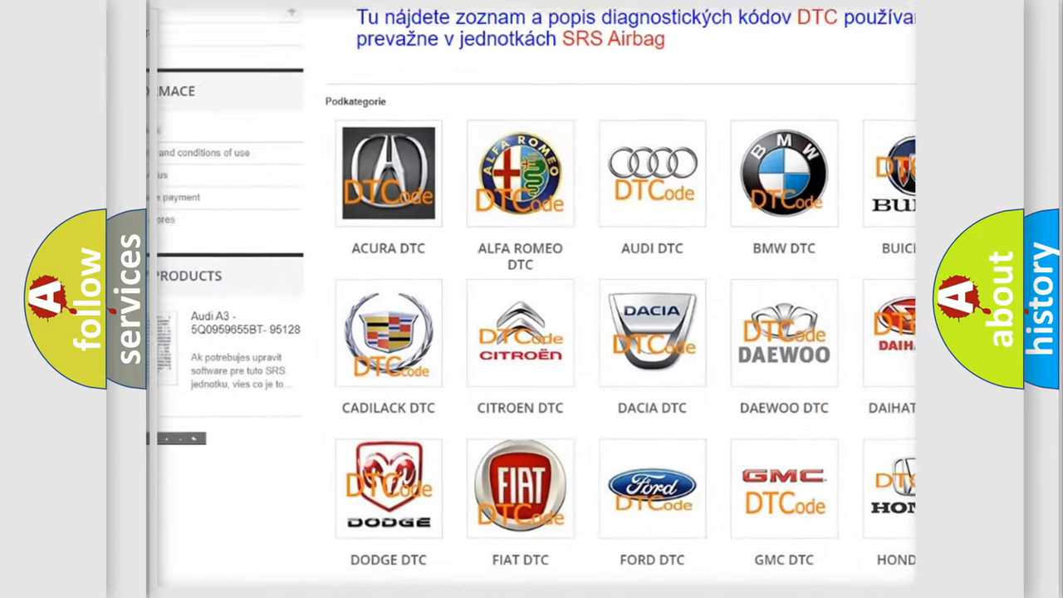
scroll(down, 3)
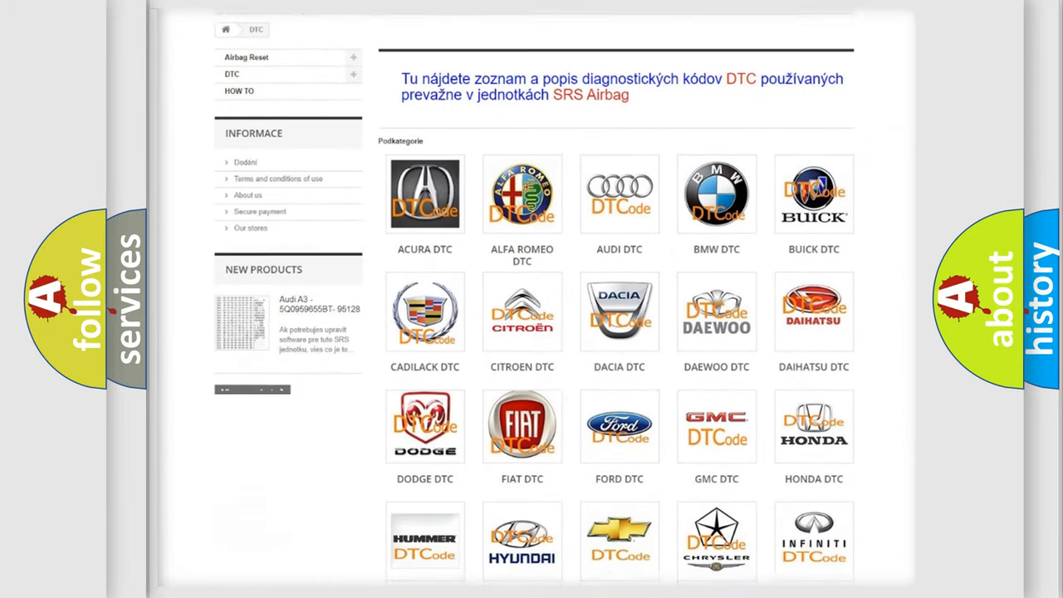
scroll(down, 3)
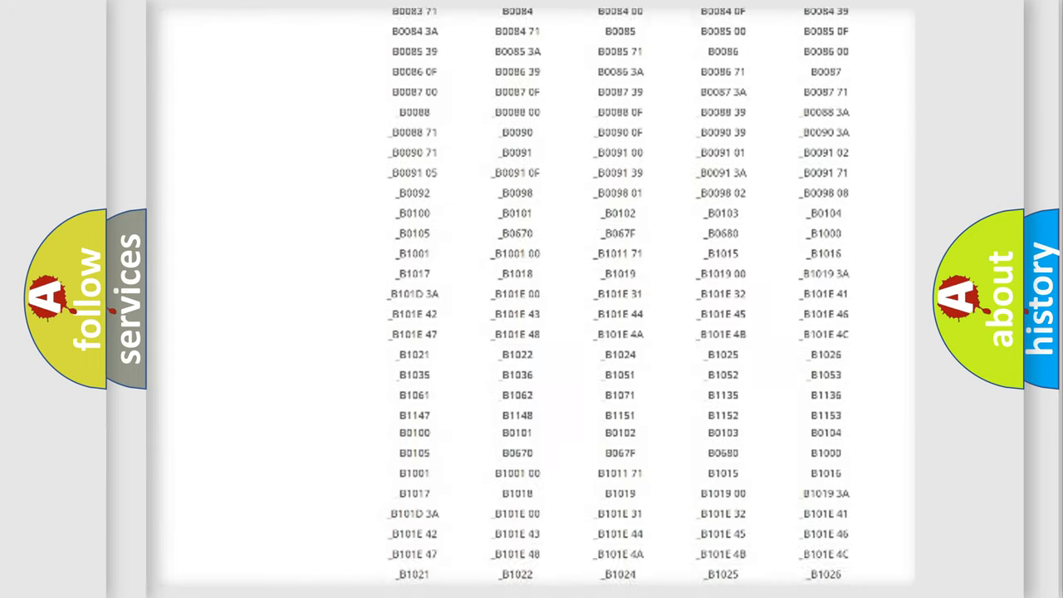
scroll(up, 3)
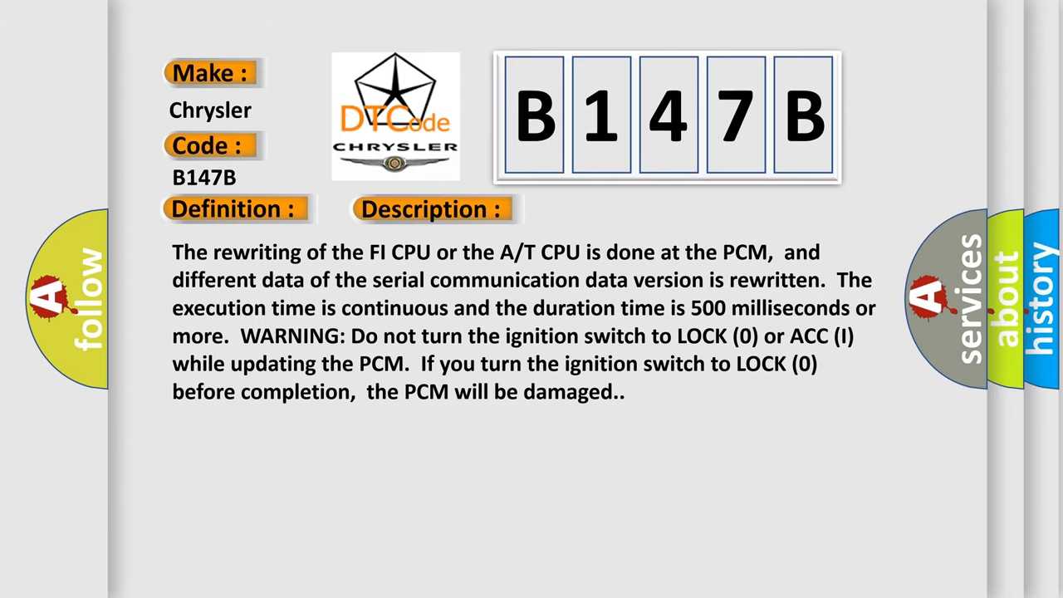
- Advance the B147B slide to its cause: the PCM needs a software update or is faulty
click(609, 208)
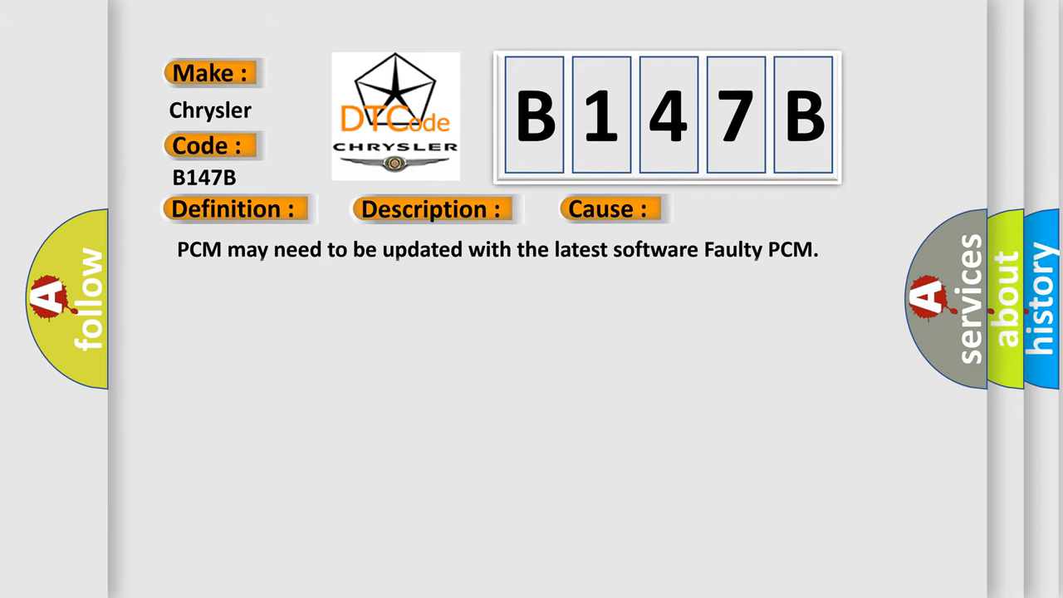